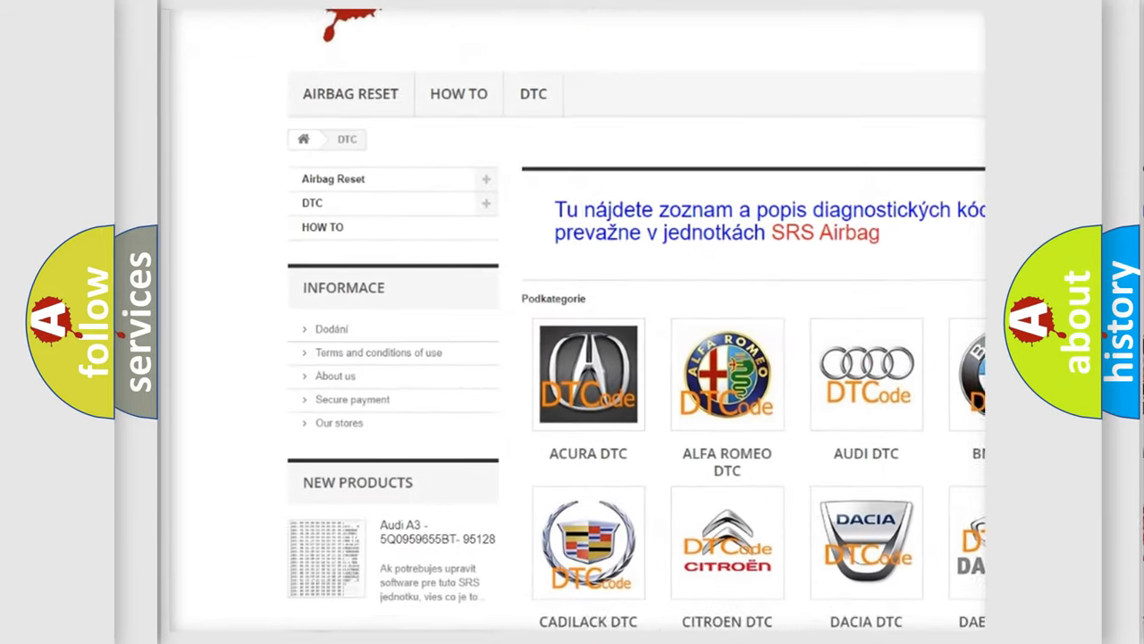
scroll(down, 3)
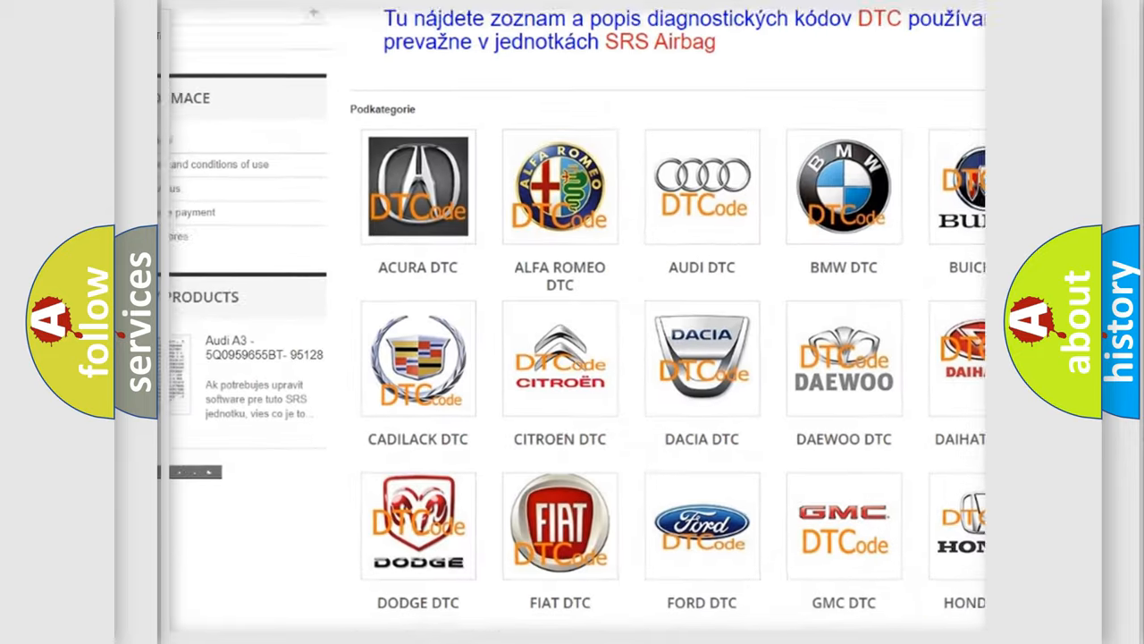
scroll(down, 3)
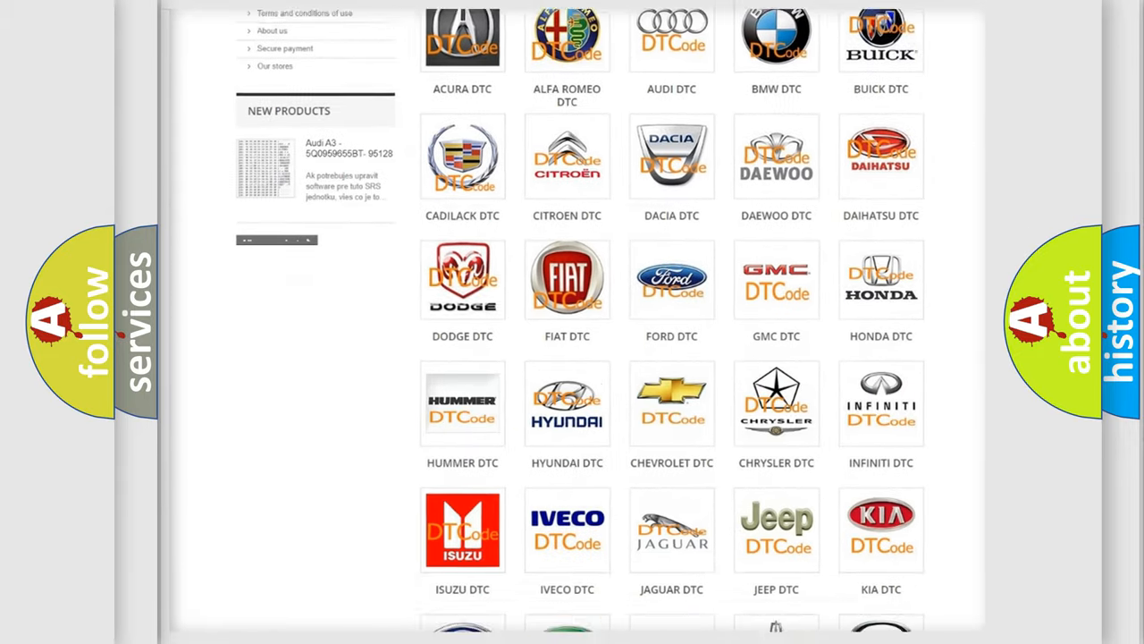
scroll(down, 3)
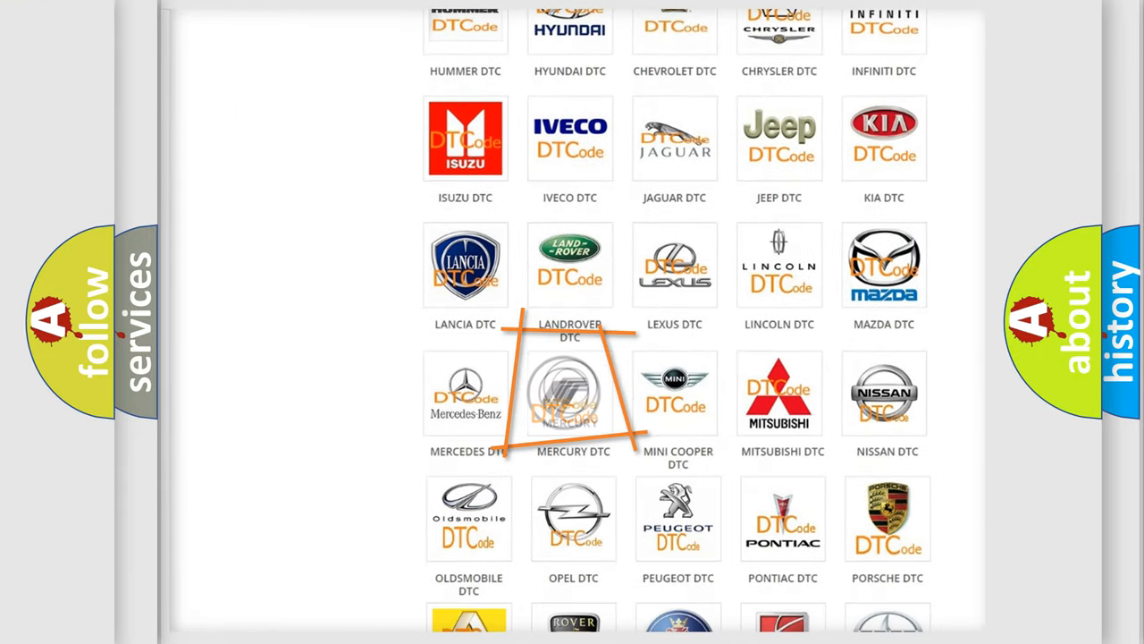